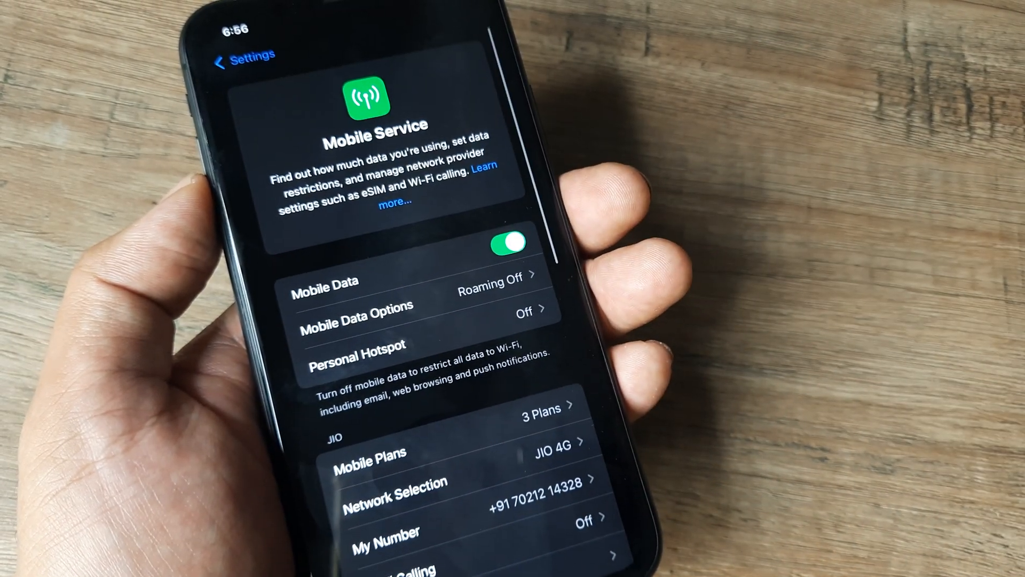
pyautogui.scroll(-3)
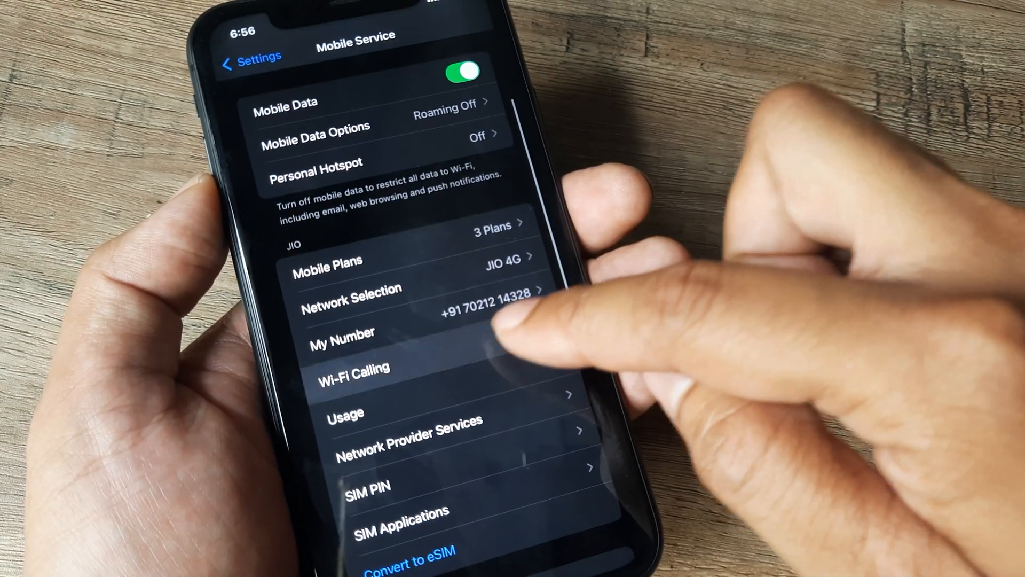